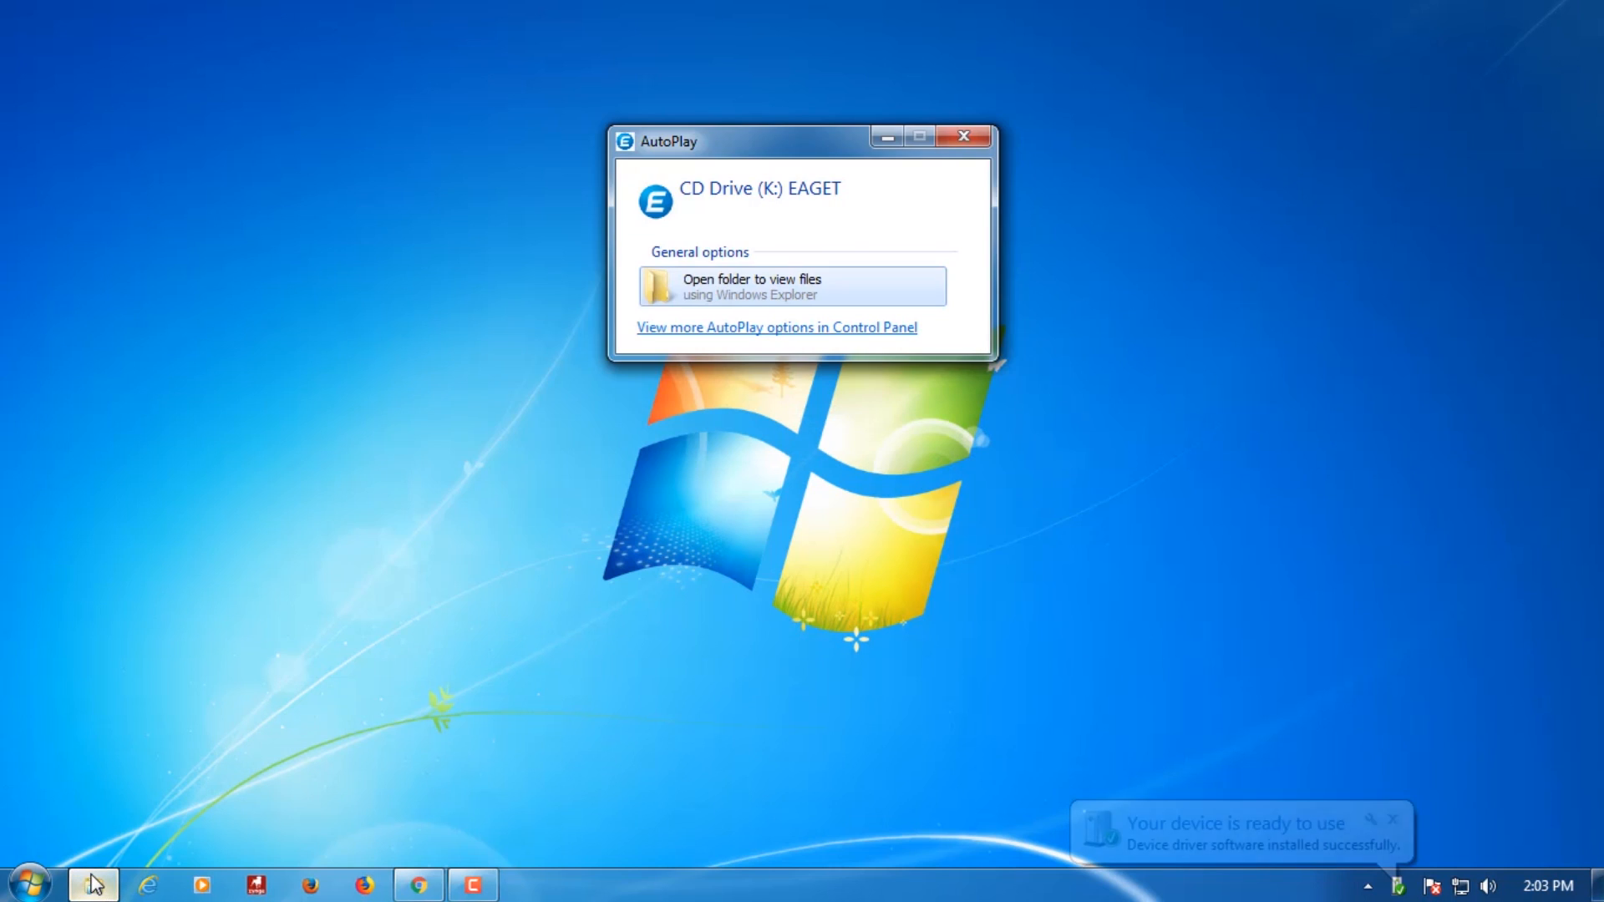
- Dismiss the AutoPlay and device notifications, then launch FingerTool_EAGET from the EAGET CD drive
left_click(963, 136)
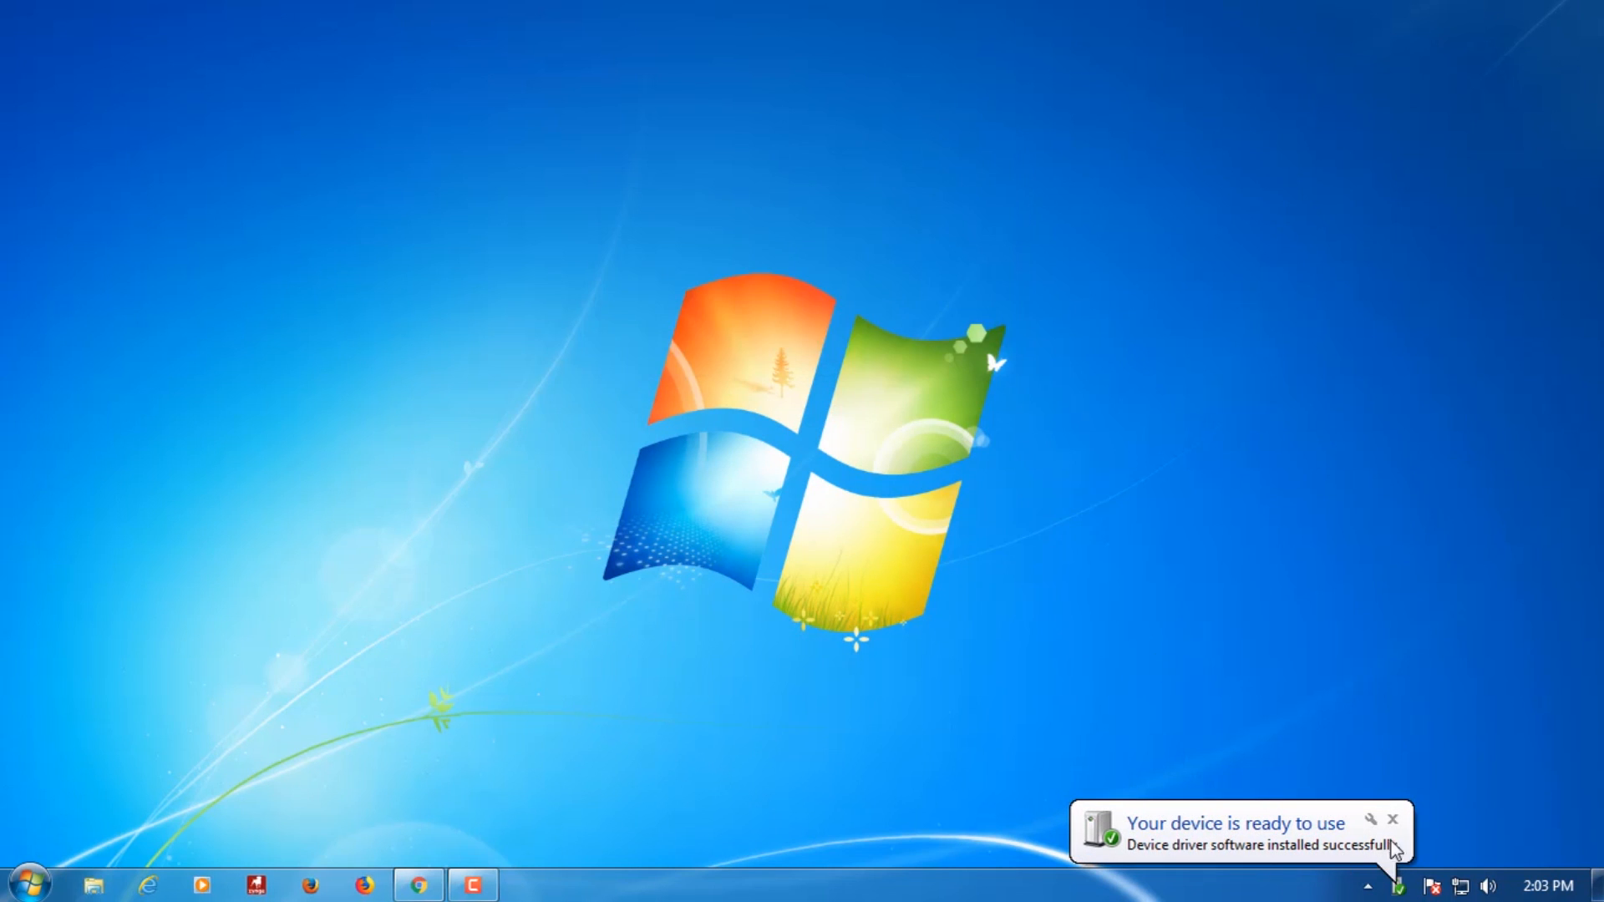
left_click(93, 884)
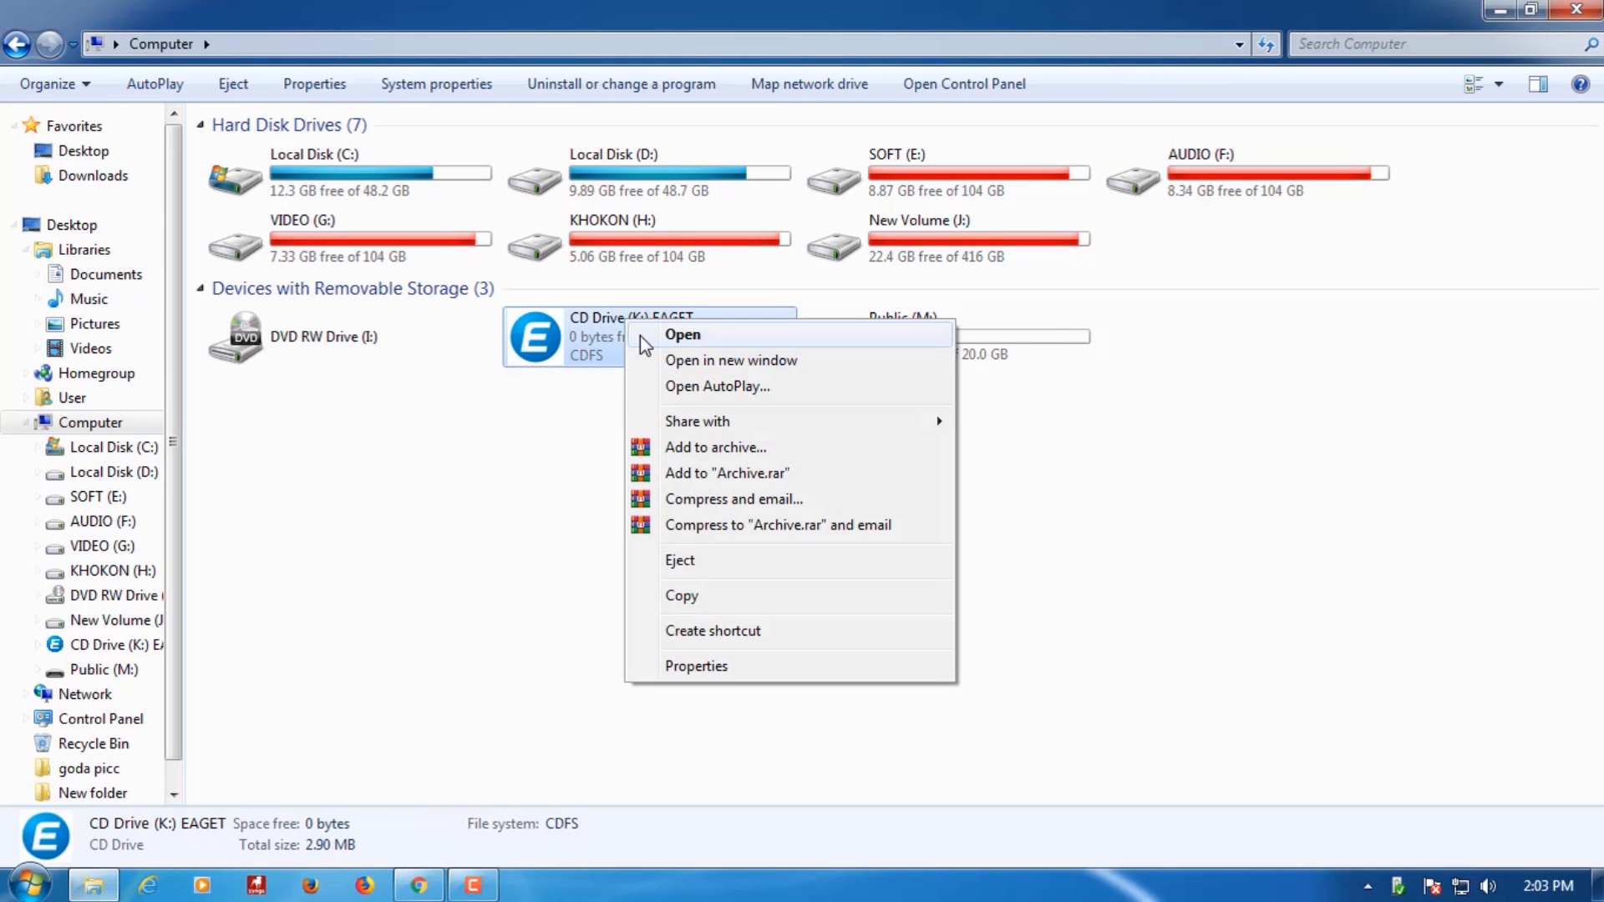
left_click(682, 334)
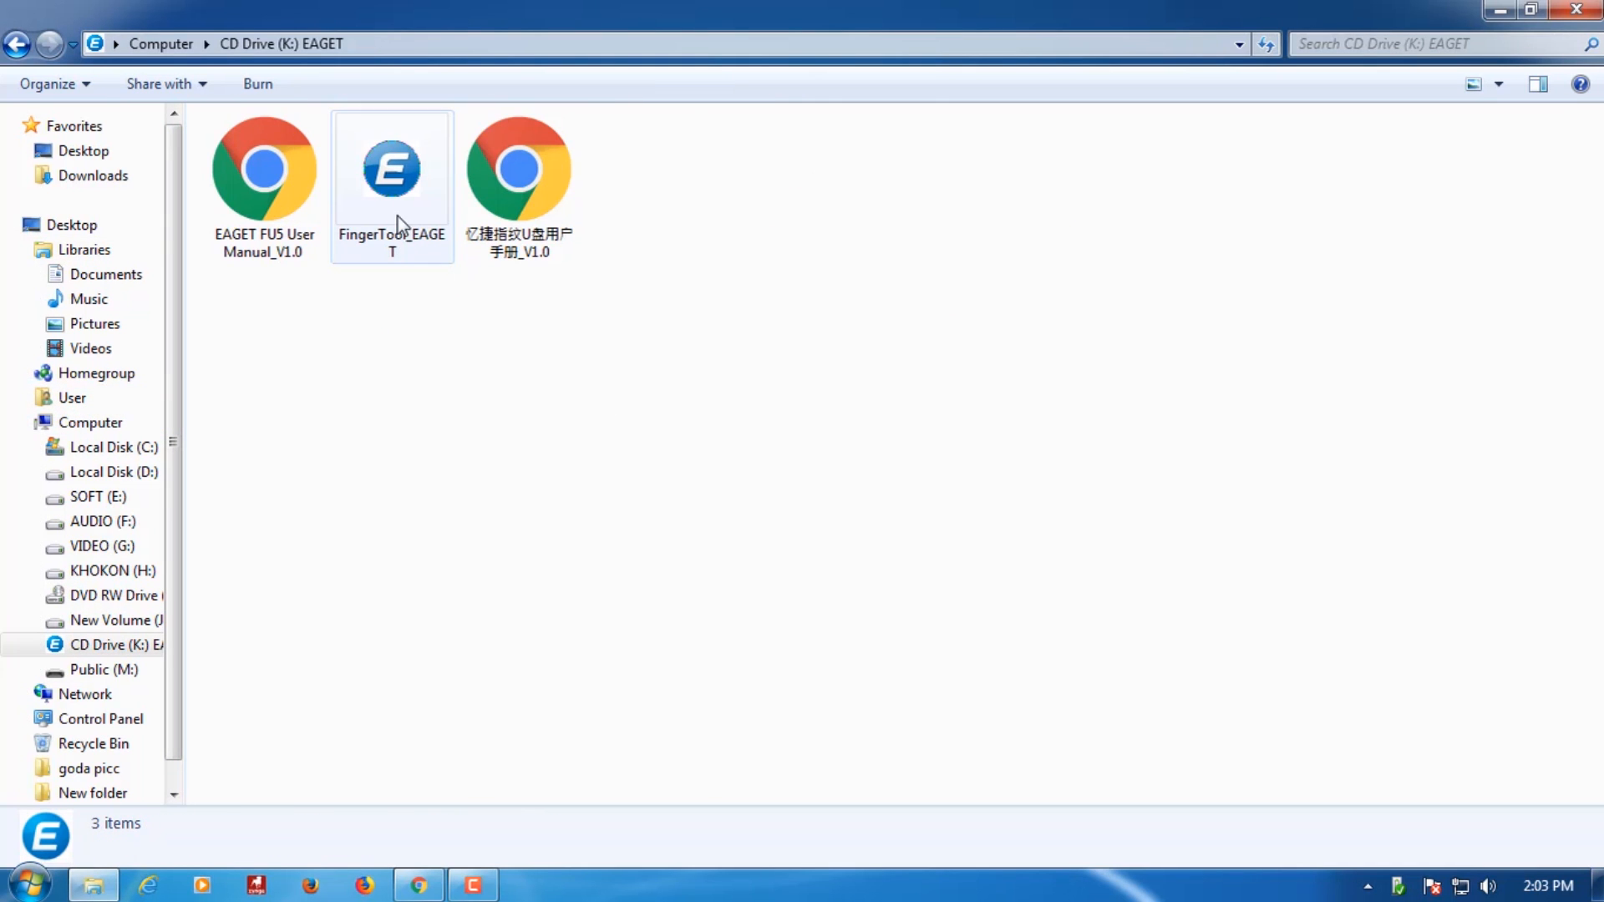
left_click(392, 183)
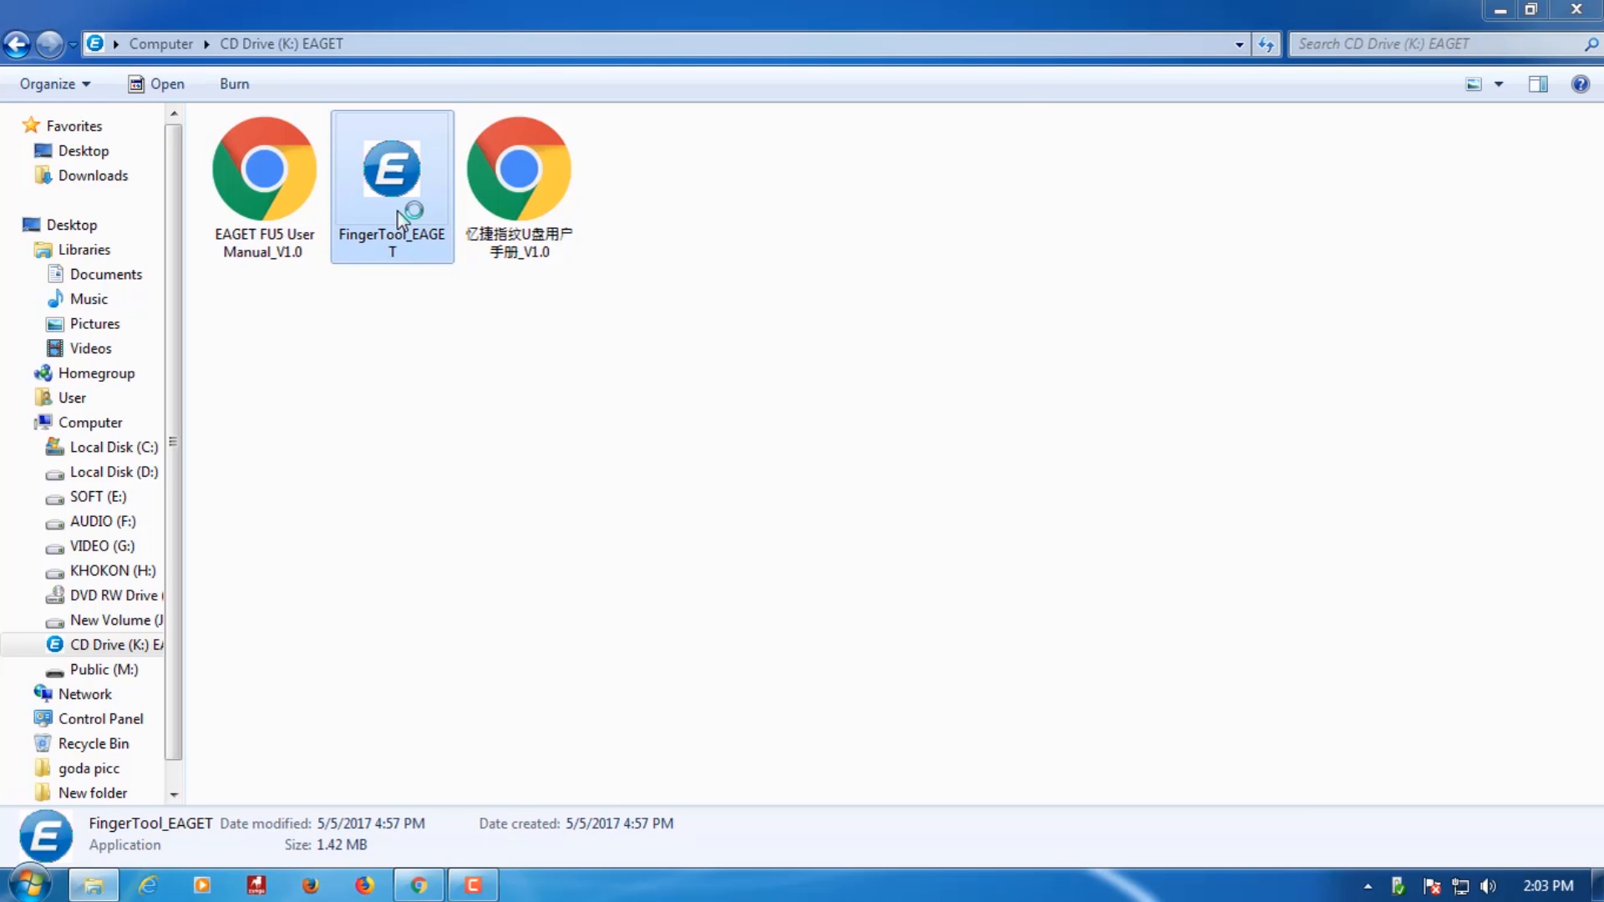
double_click(392, 169)
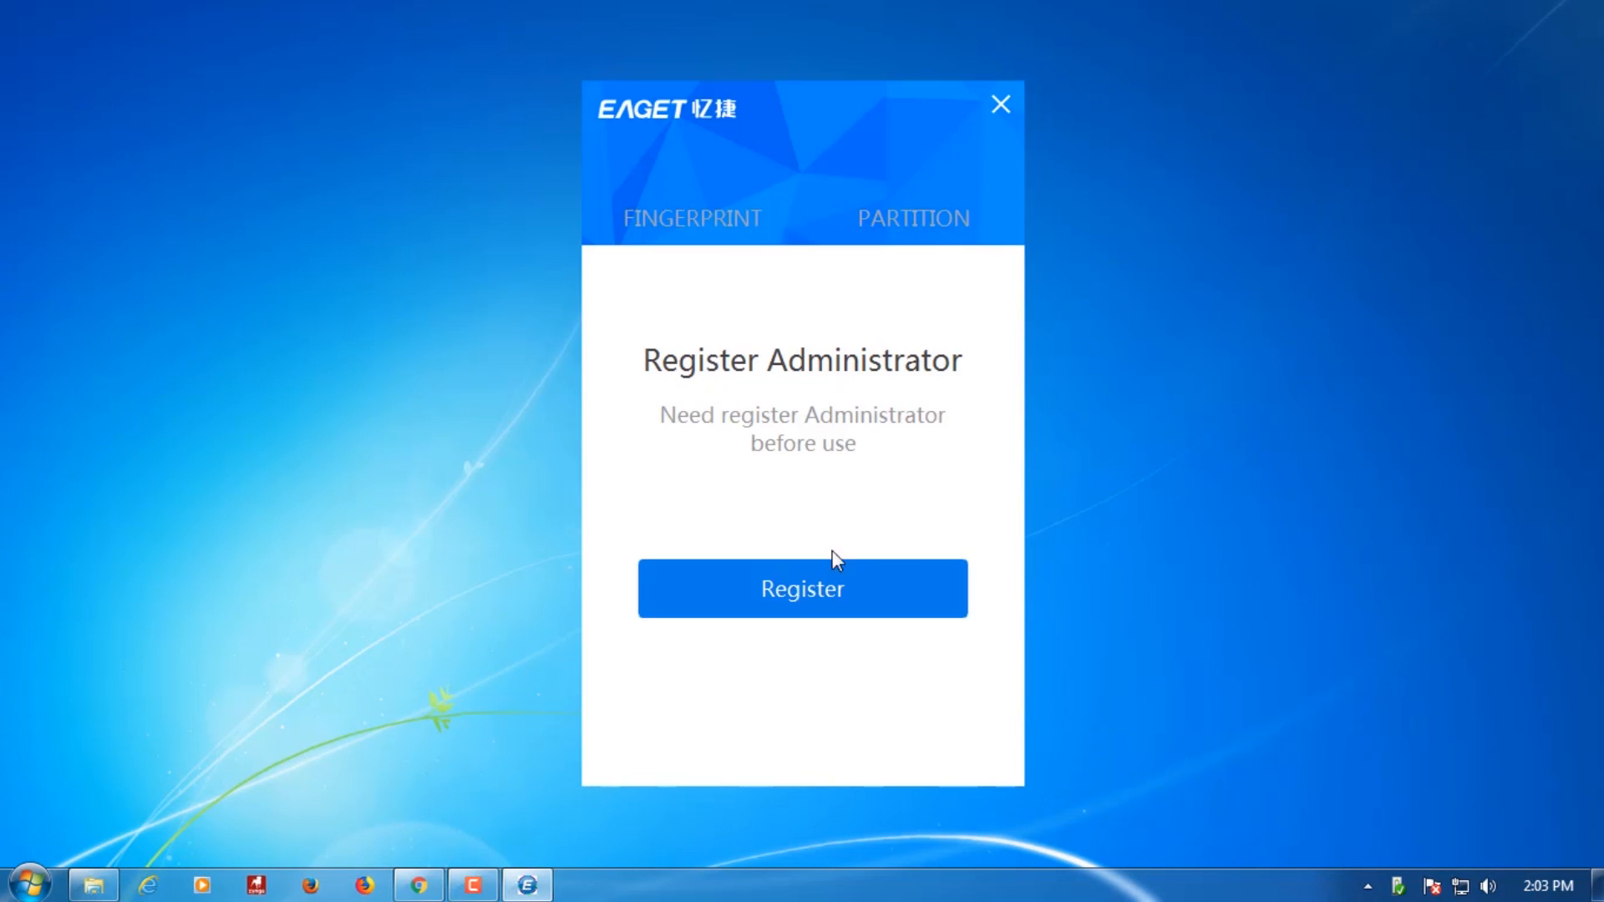
- Register an administrator password and a fingerprint named 'Mehedi S'
left_click(802, 588)
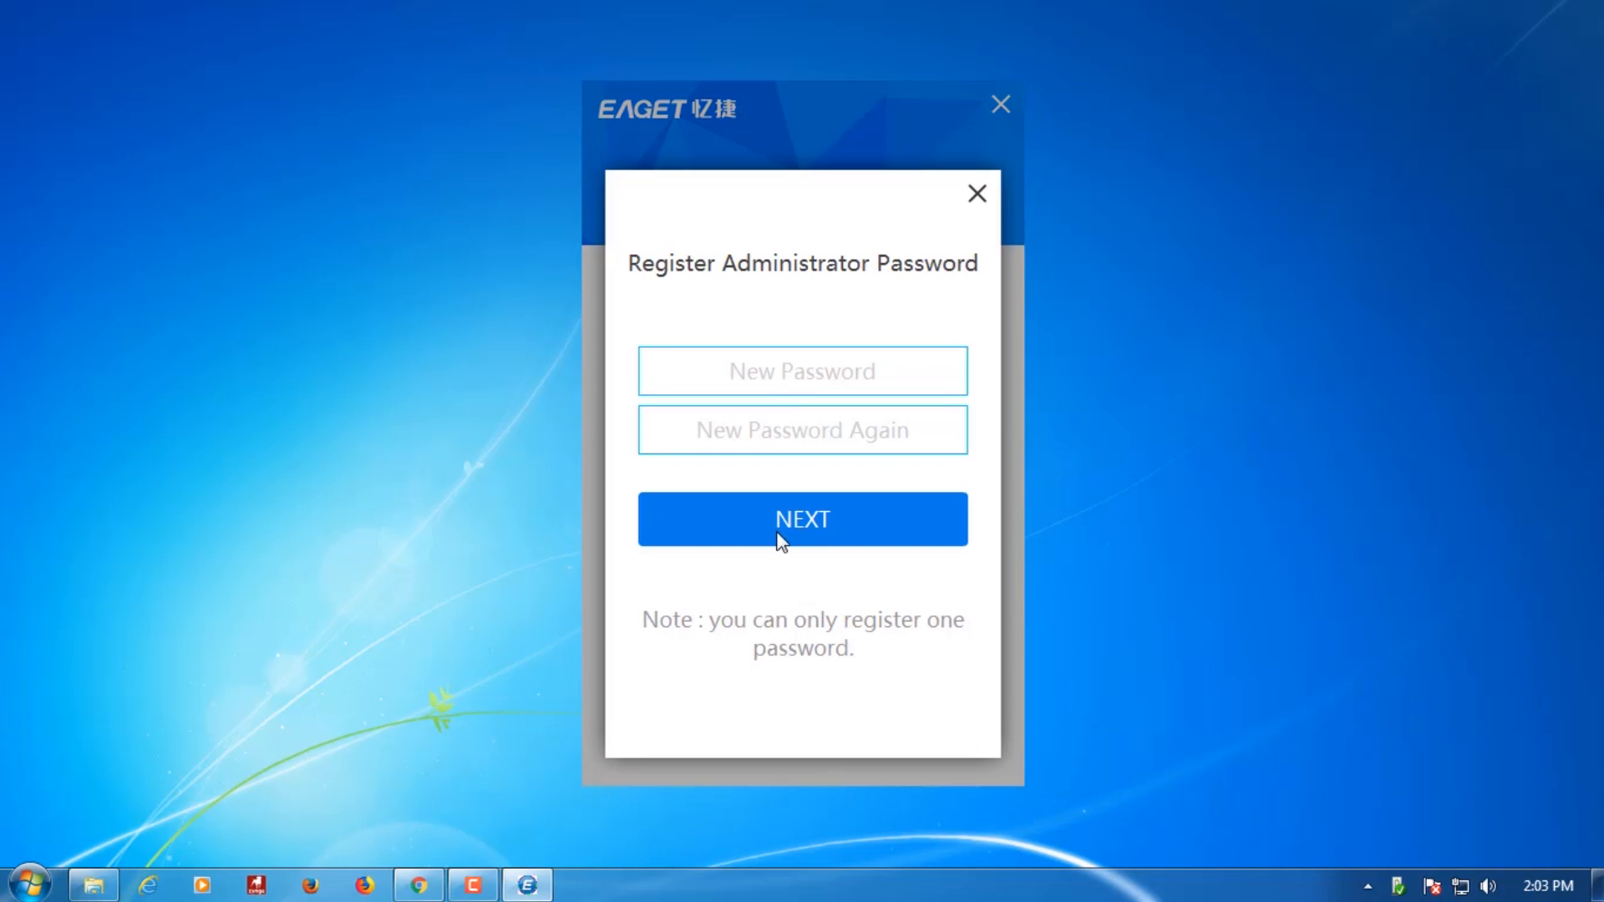
left_click(802, 370)
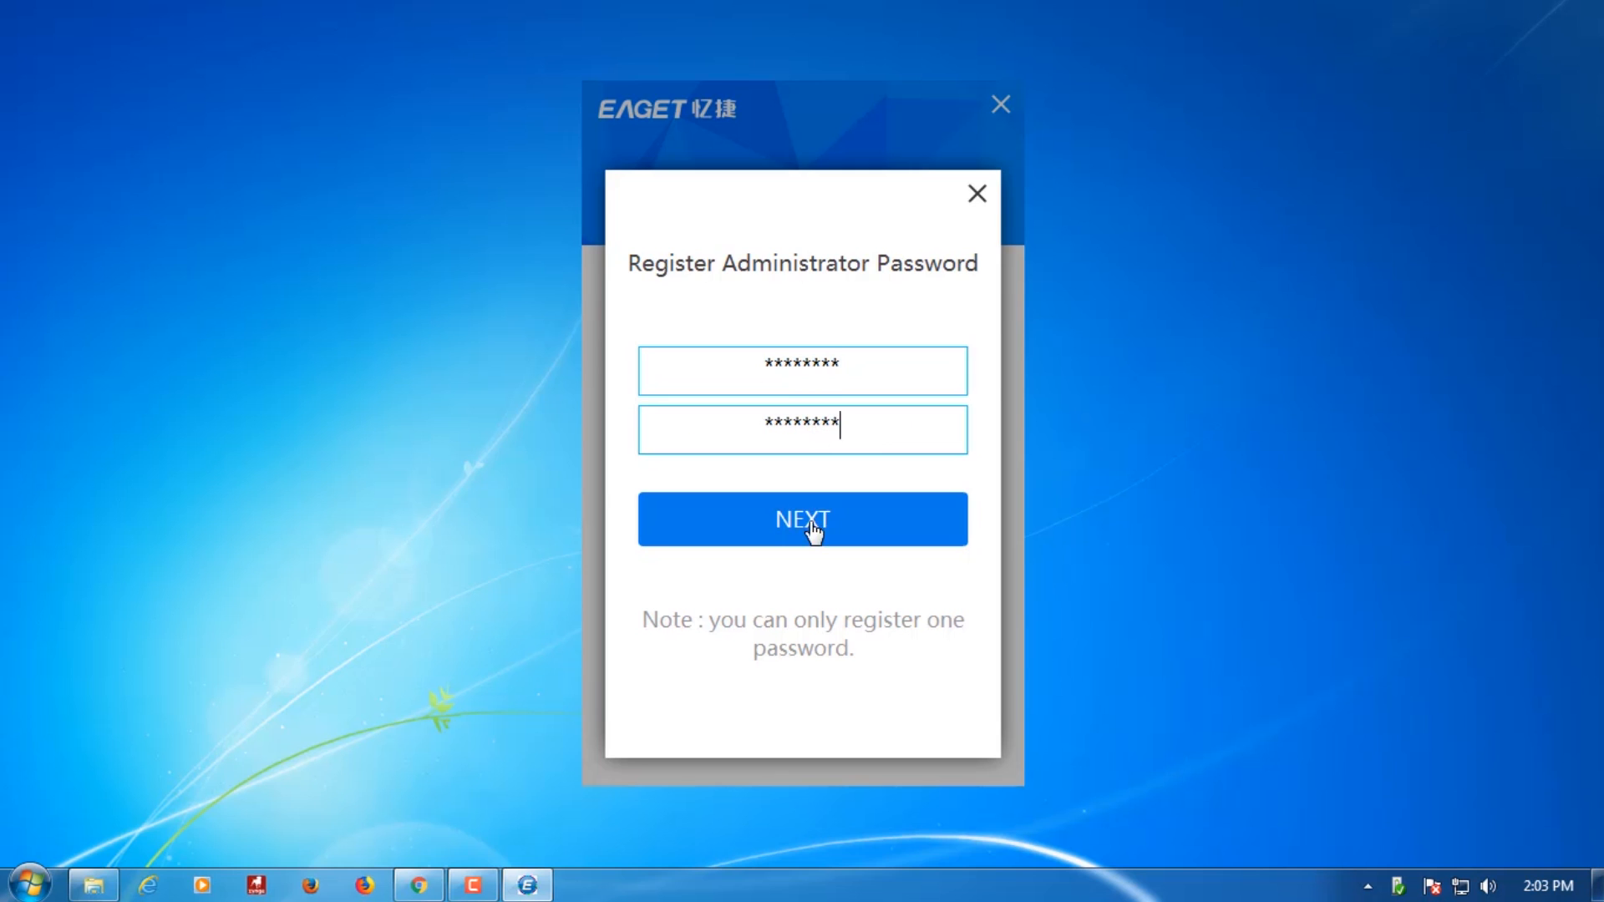
left_click(802, 519)
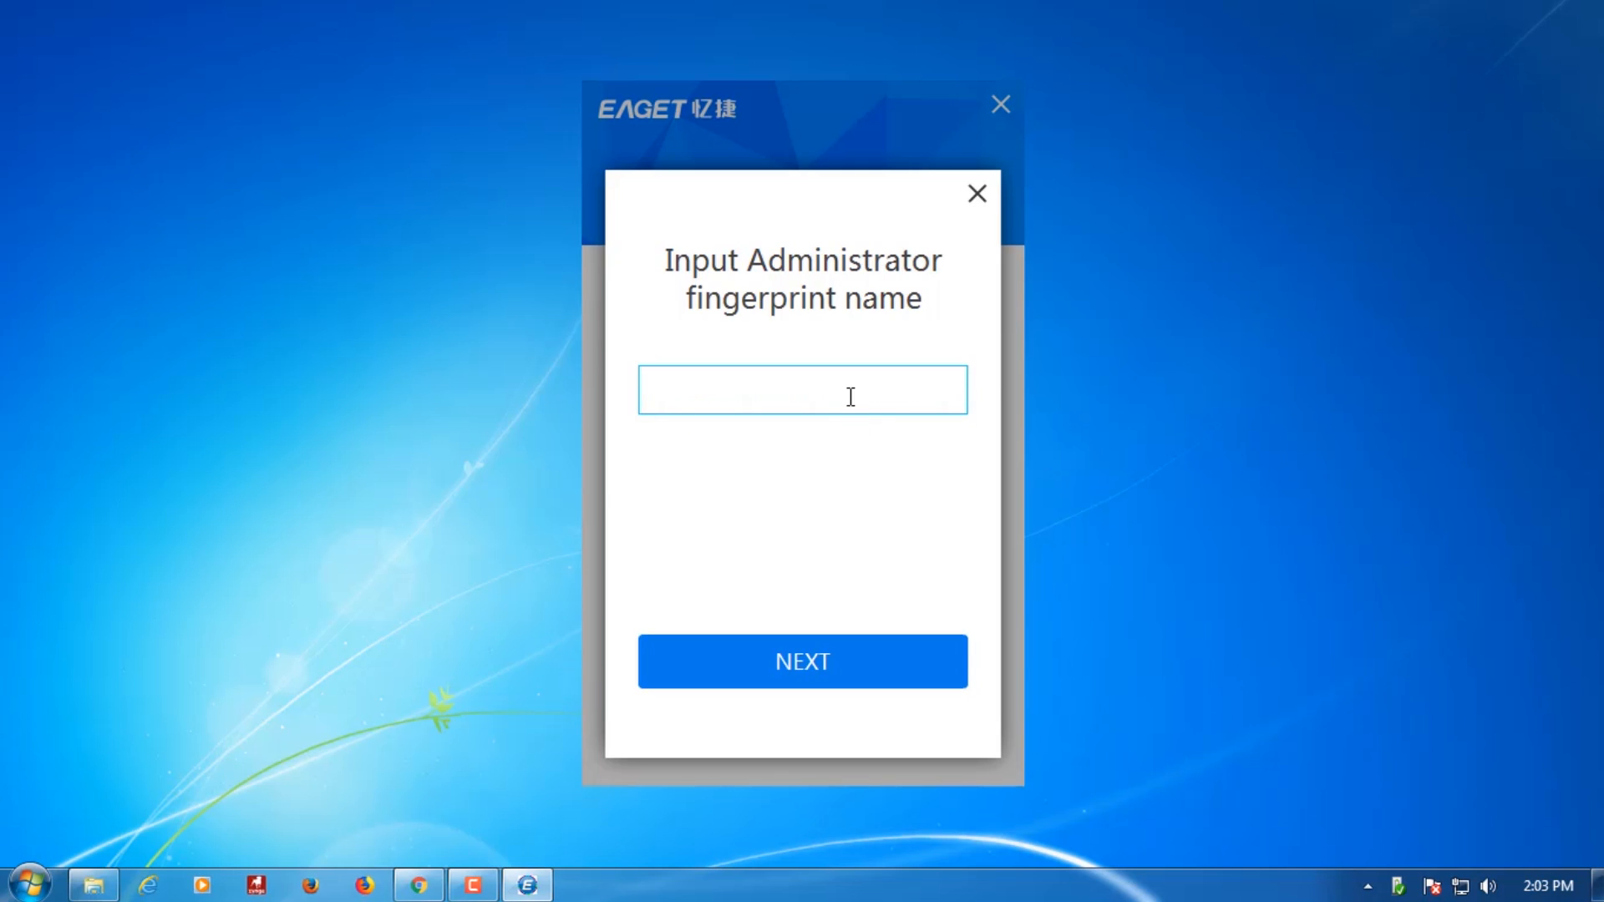
type("Mehedi Shakeel")
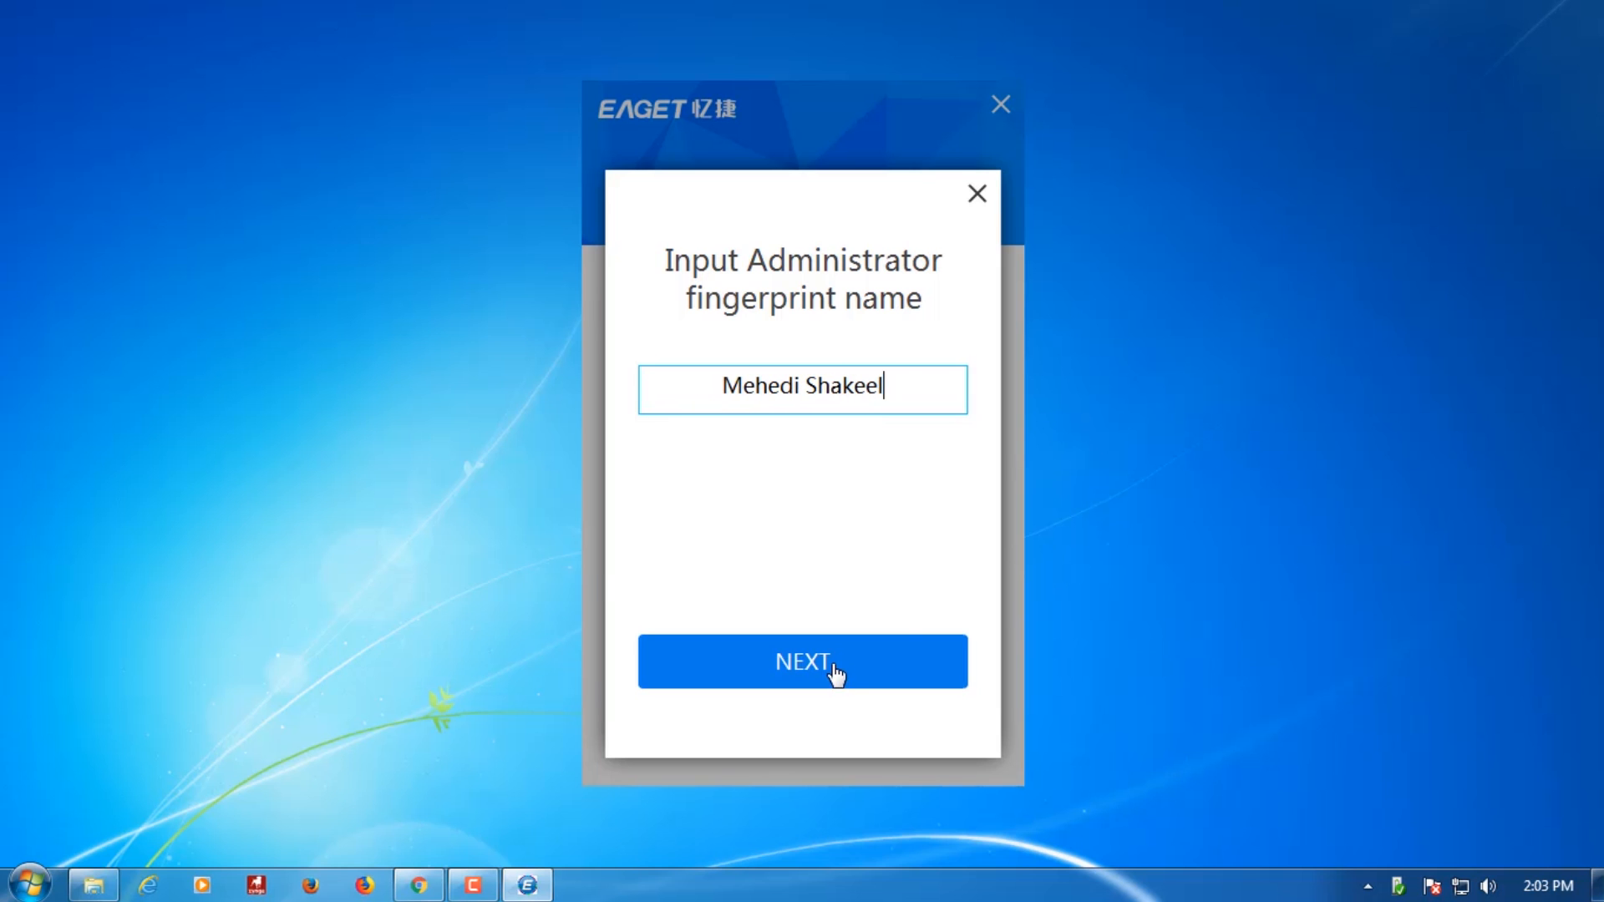
left_click(802, 661)
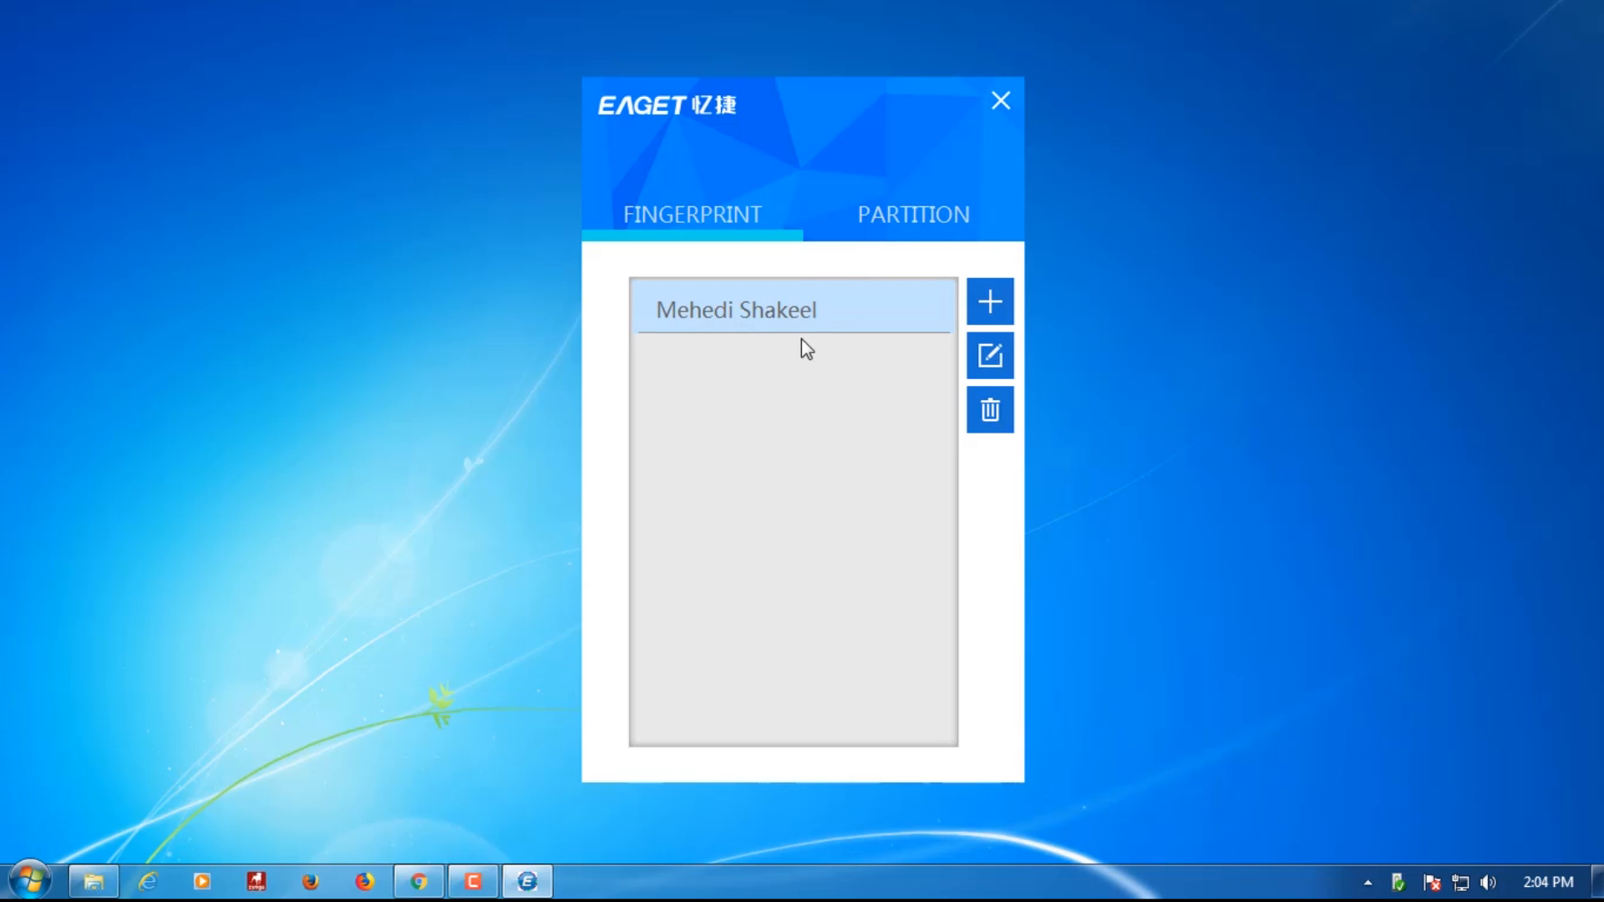
- Accept the partition format warning and split the drive into 20.1 GB Public and 39.0 GB Secure
left_click(910, 213)
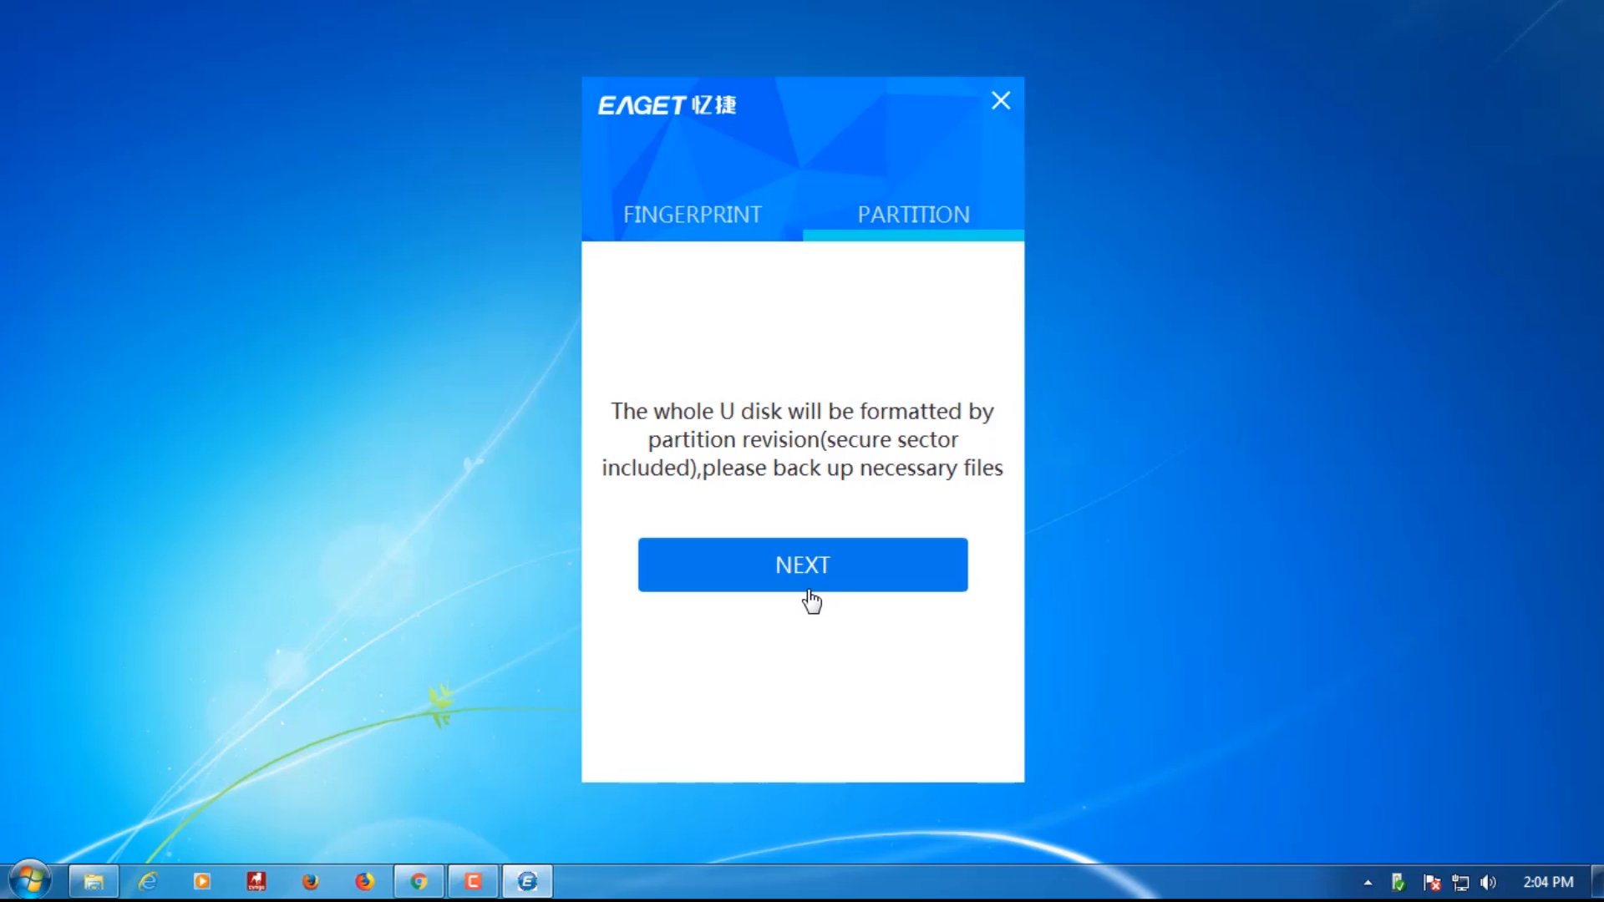
mouse_move(792, 579)
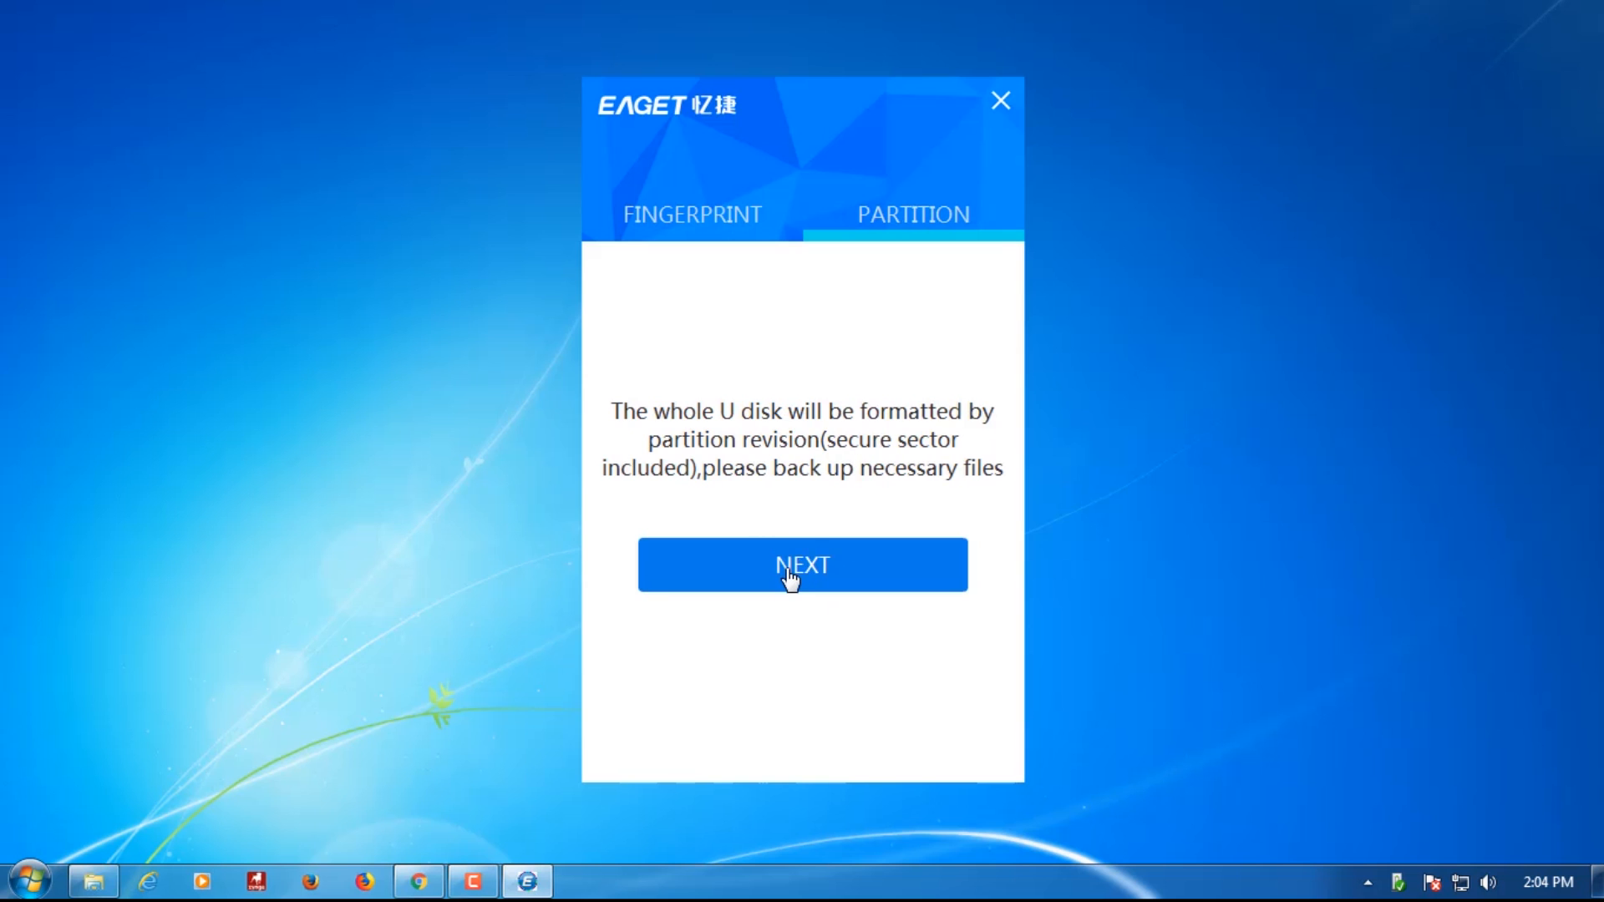
left_click(802, 564)
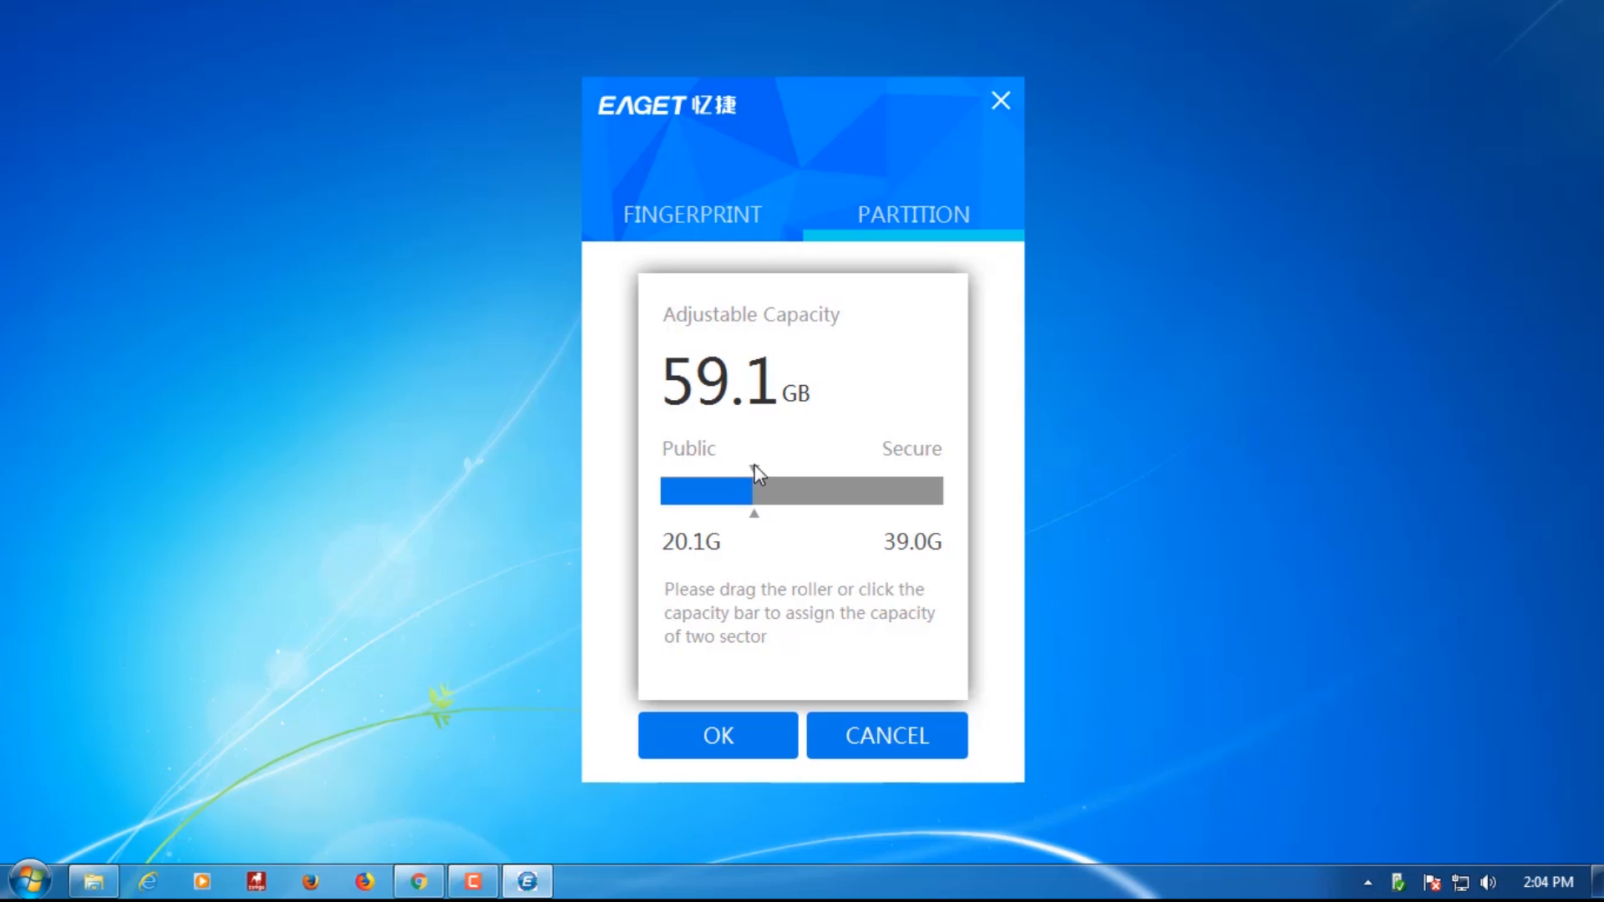
mouse_move(755, 473)
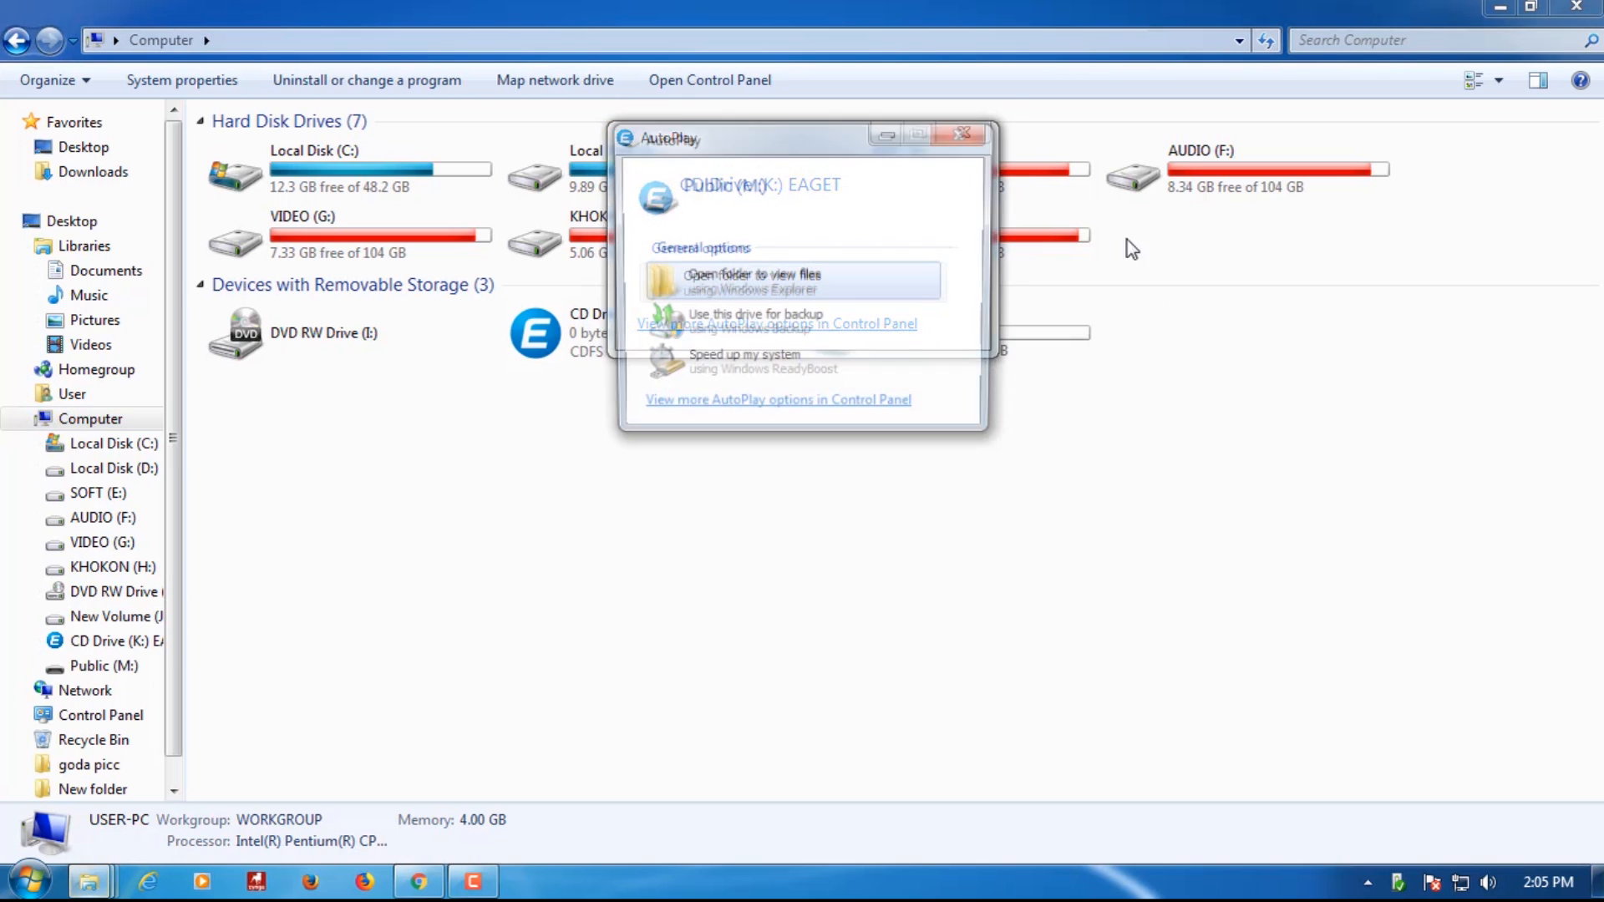
- Dismiss the Public and Secure AutoPlay prompts and create a 'Secure Data' text file on Secure
left_click(959, 133)
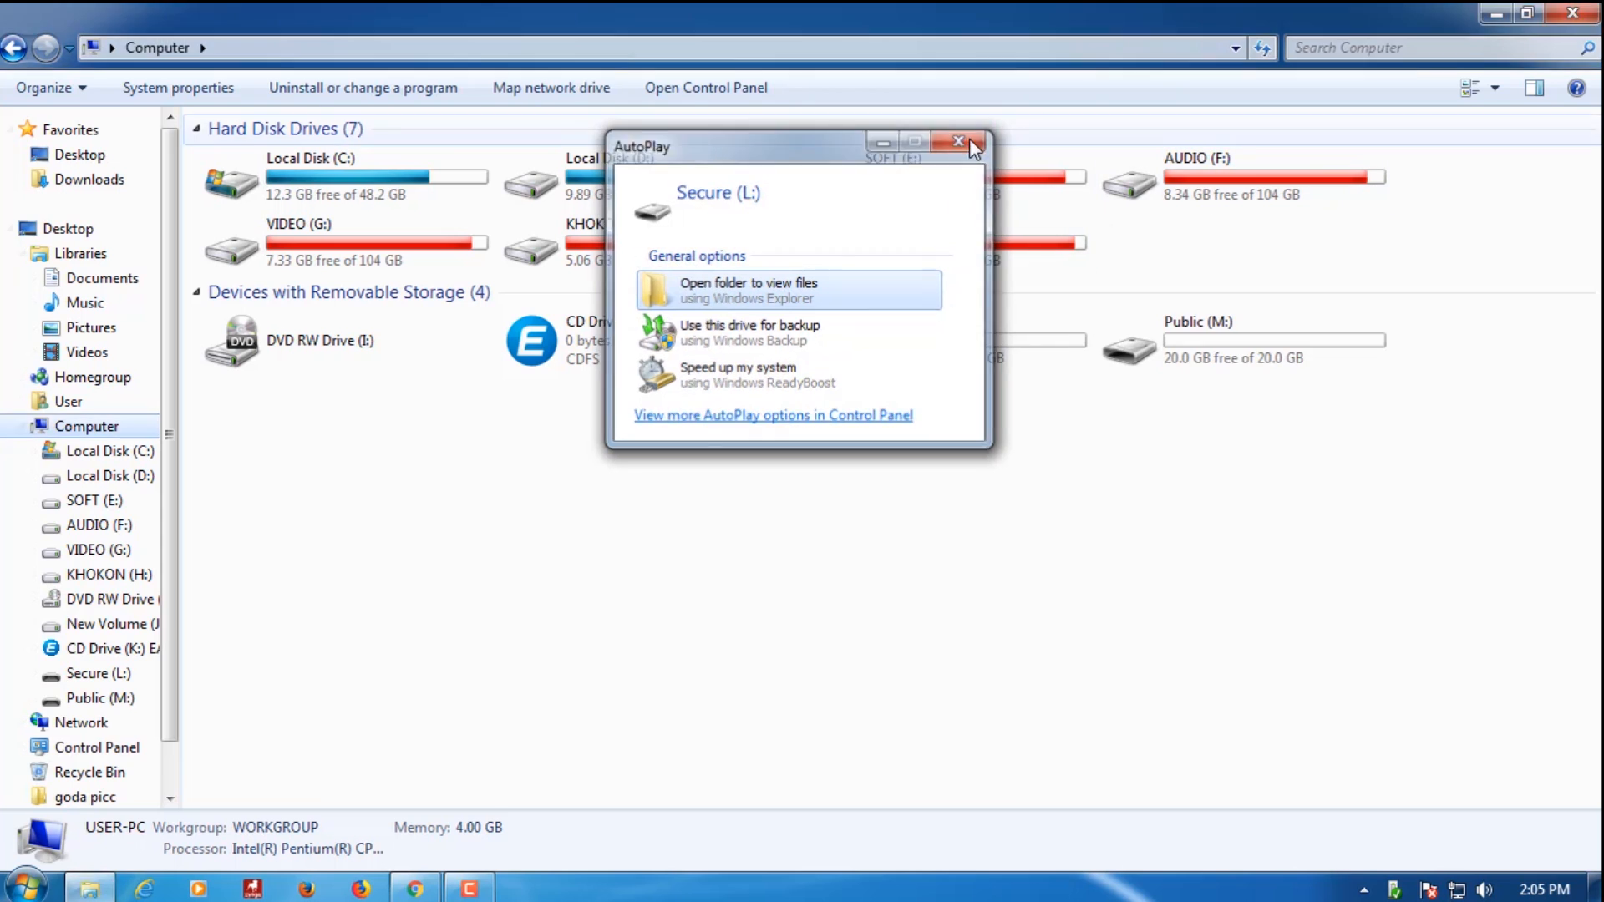
left_click(957, 141)
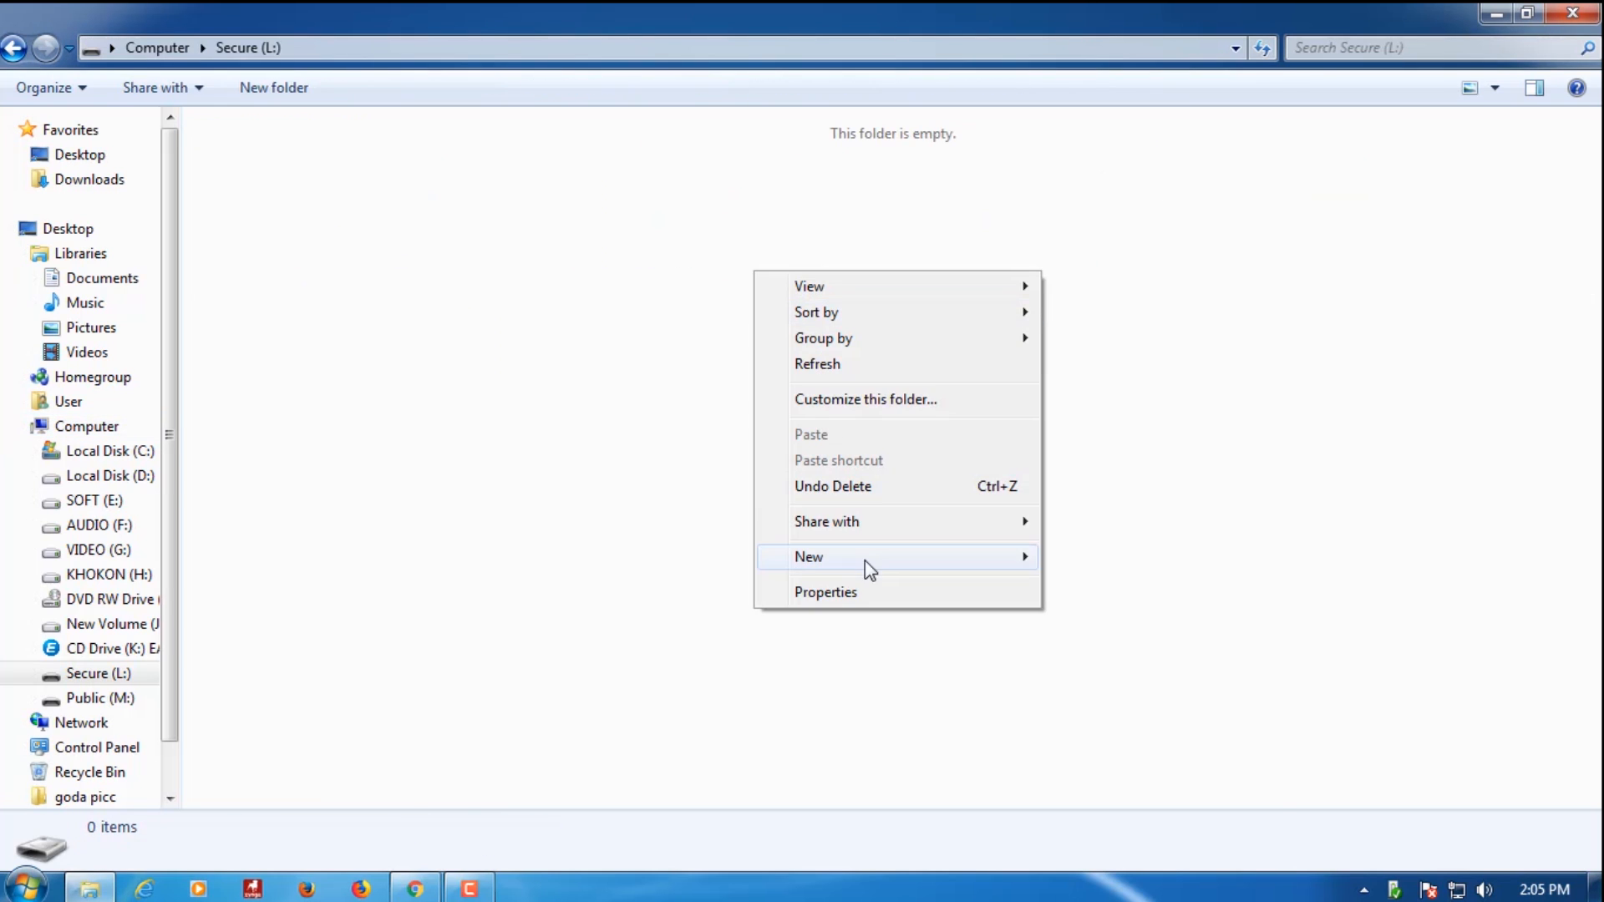
left_click(808, 557)
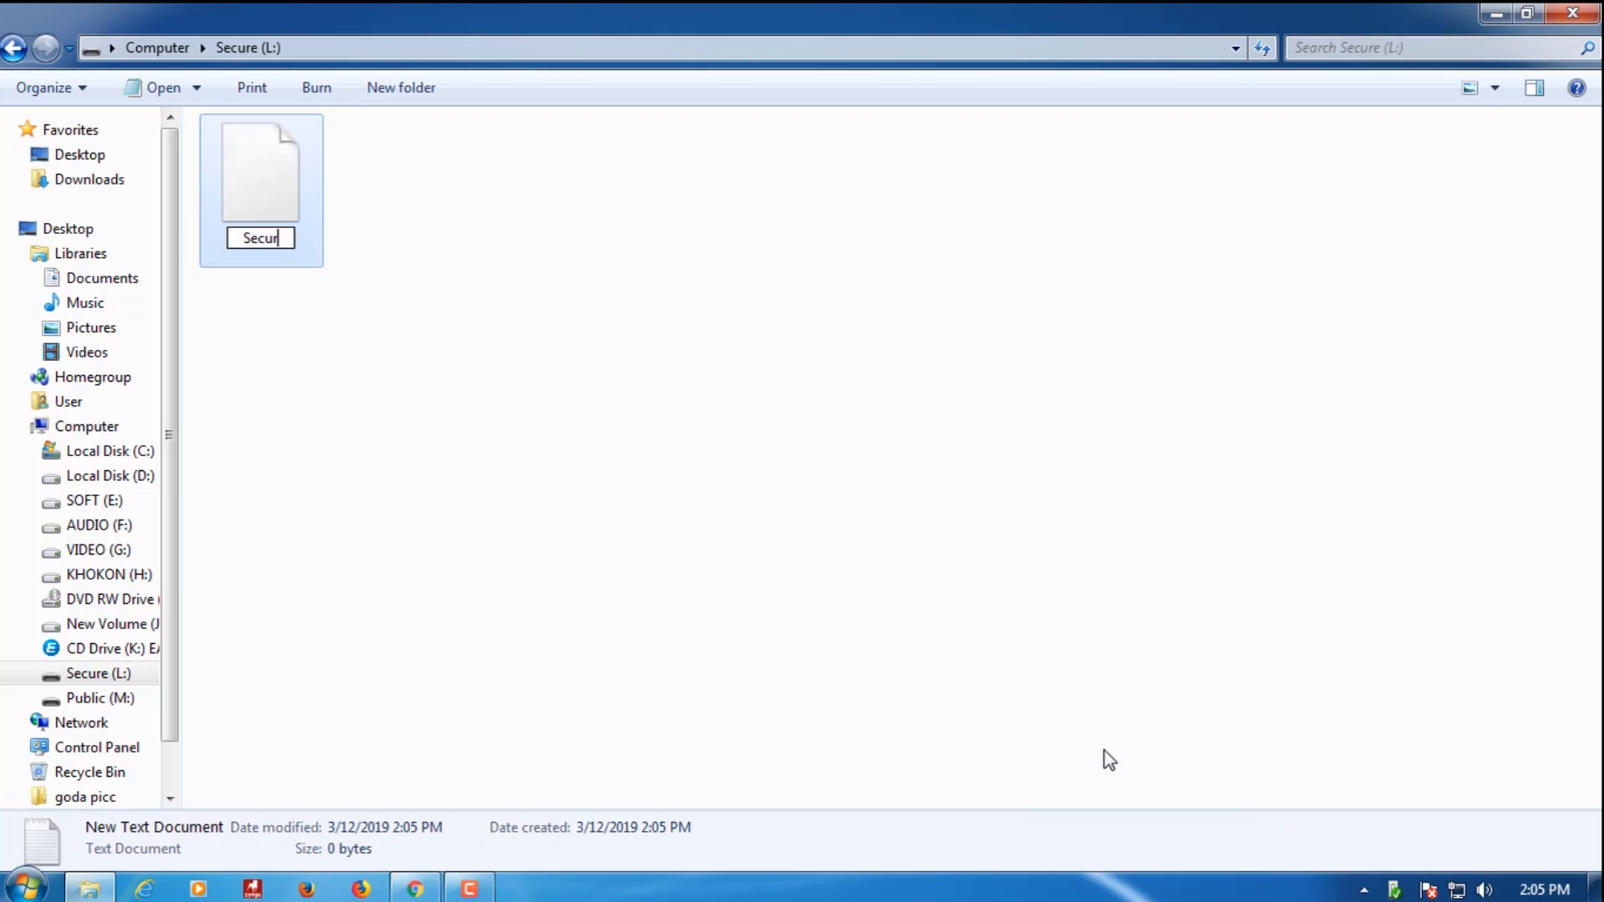
key("enter")
type("This is confi")
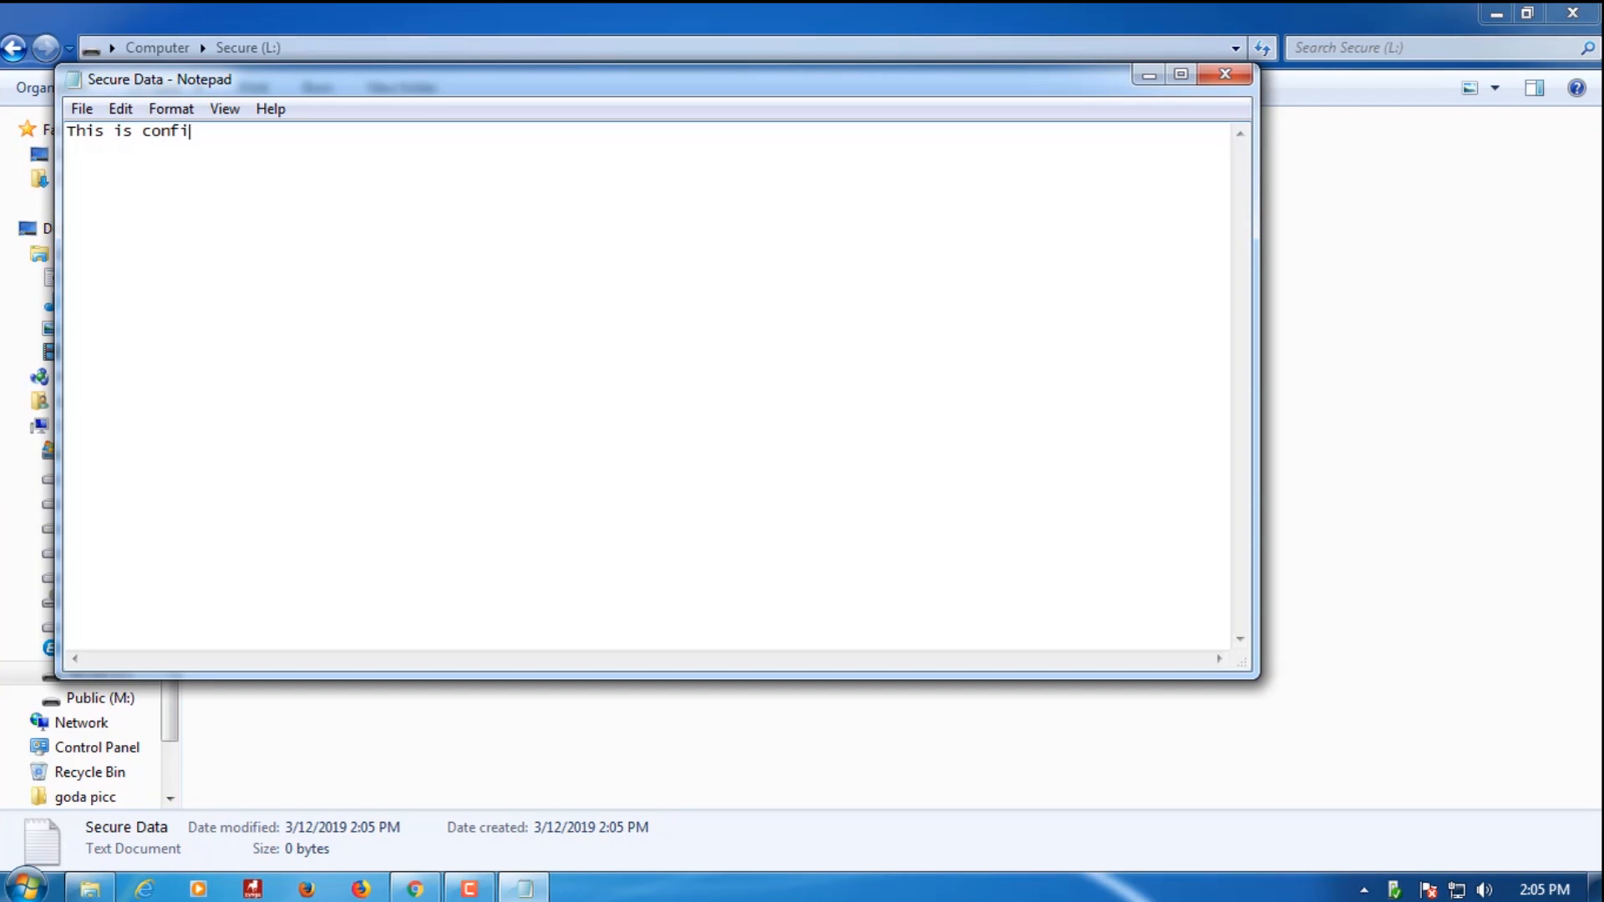
- Write 'This is confidential data' and 'DO NOT OPEN' into the file and close it
type("dential data")
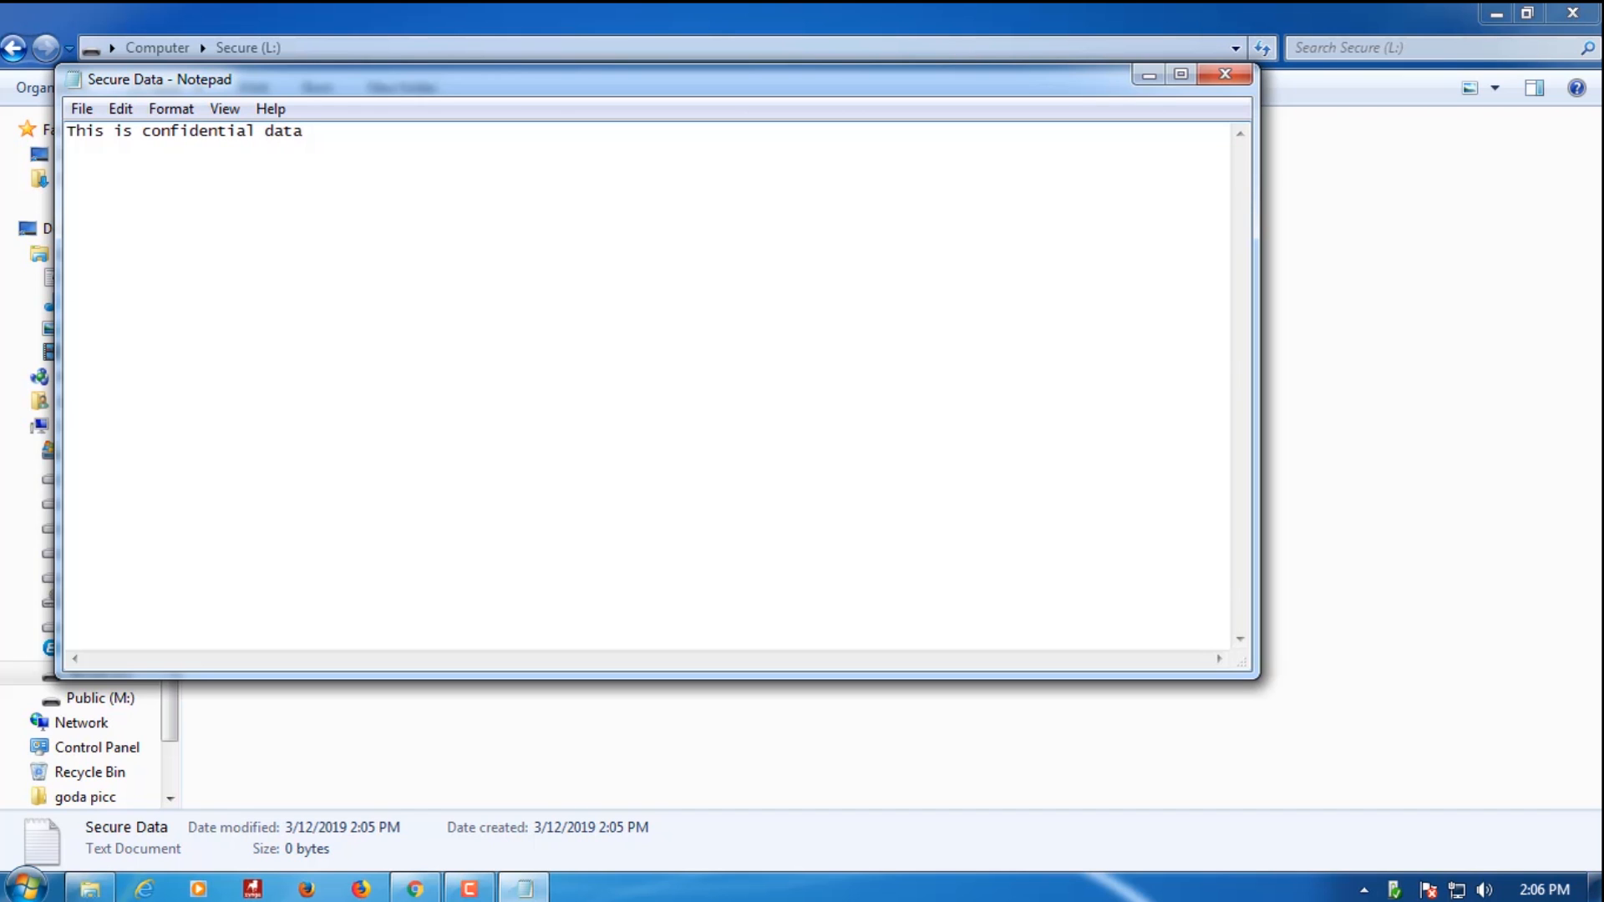
type("DO NOT OPEN")
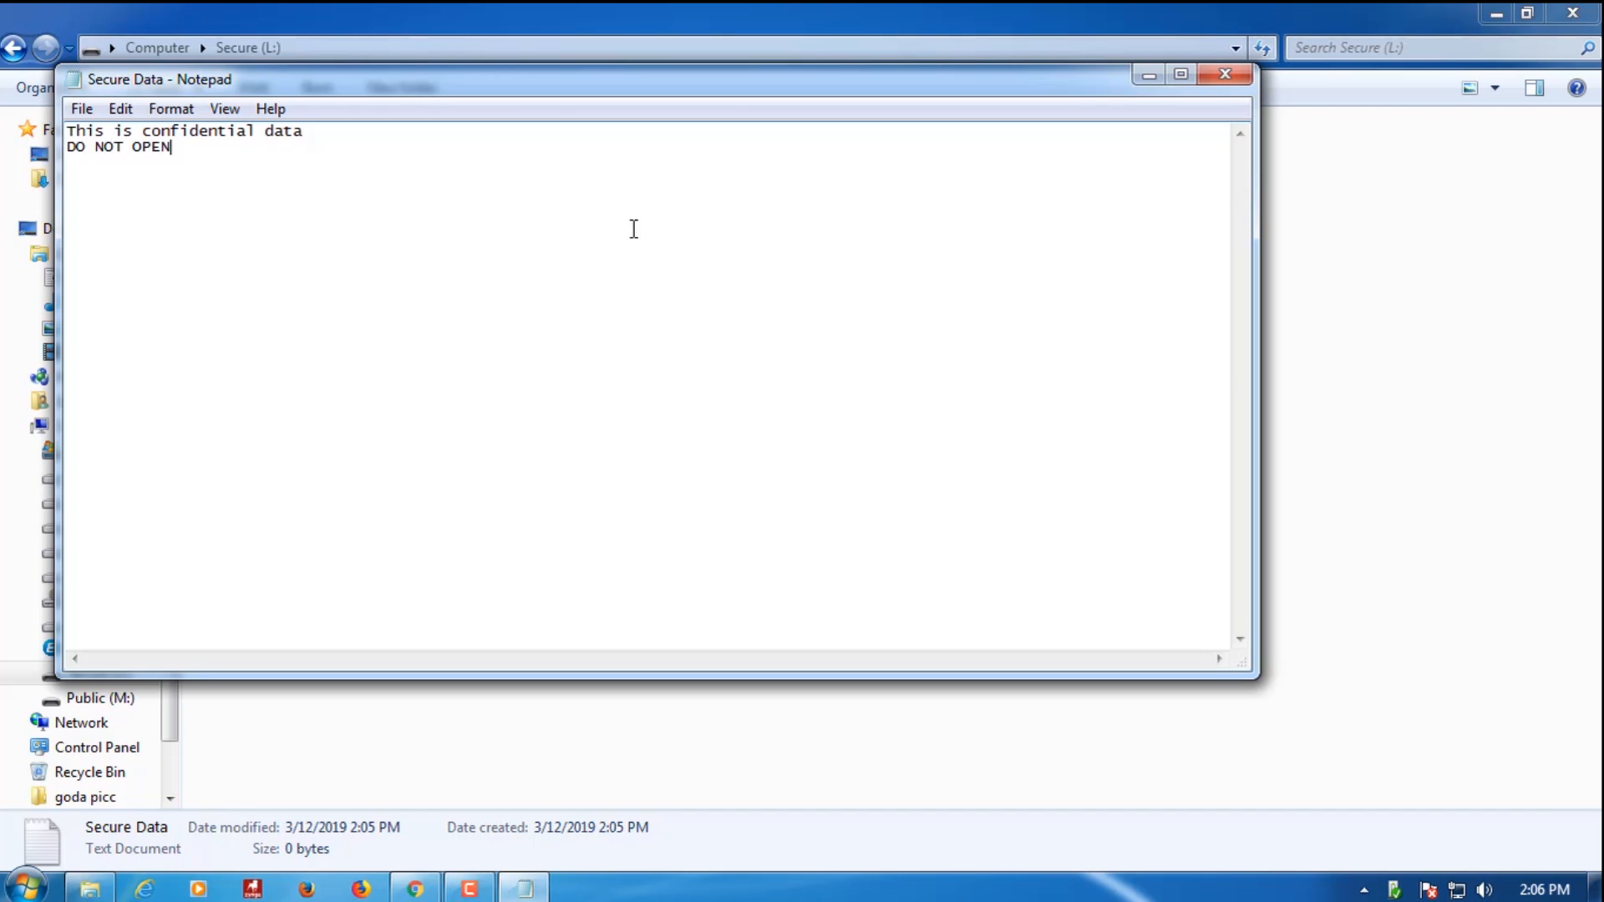
left_click(1225, 72)
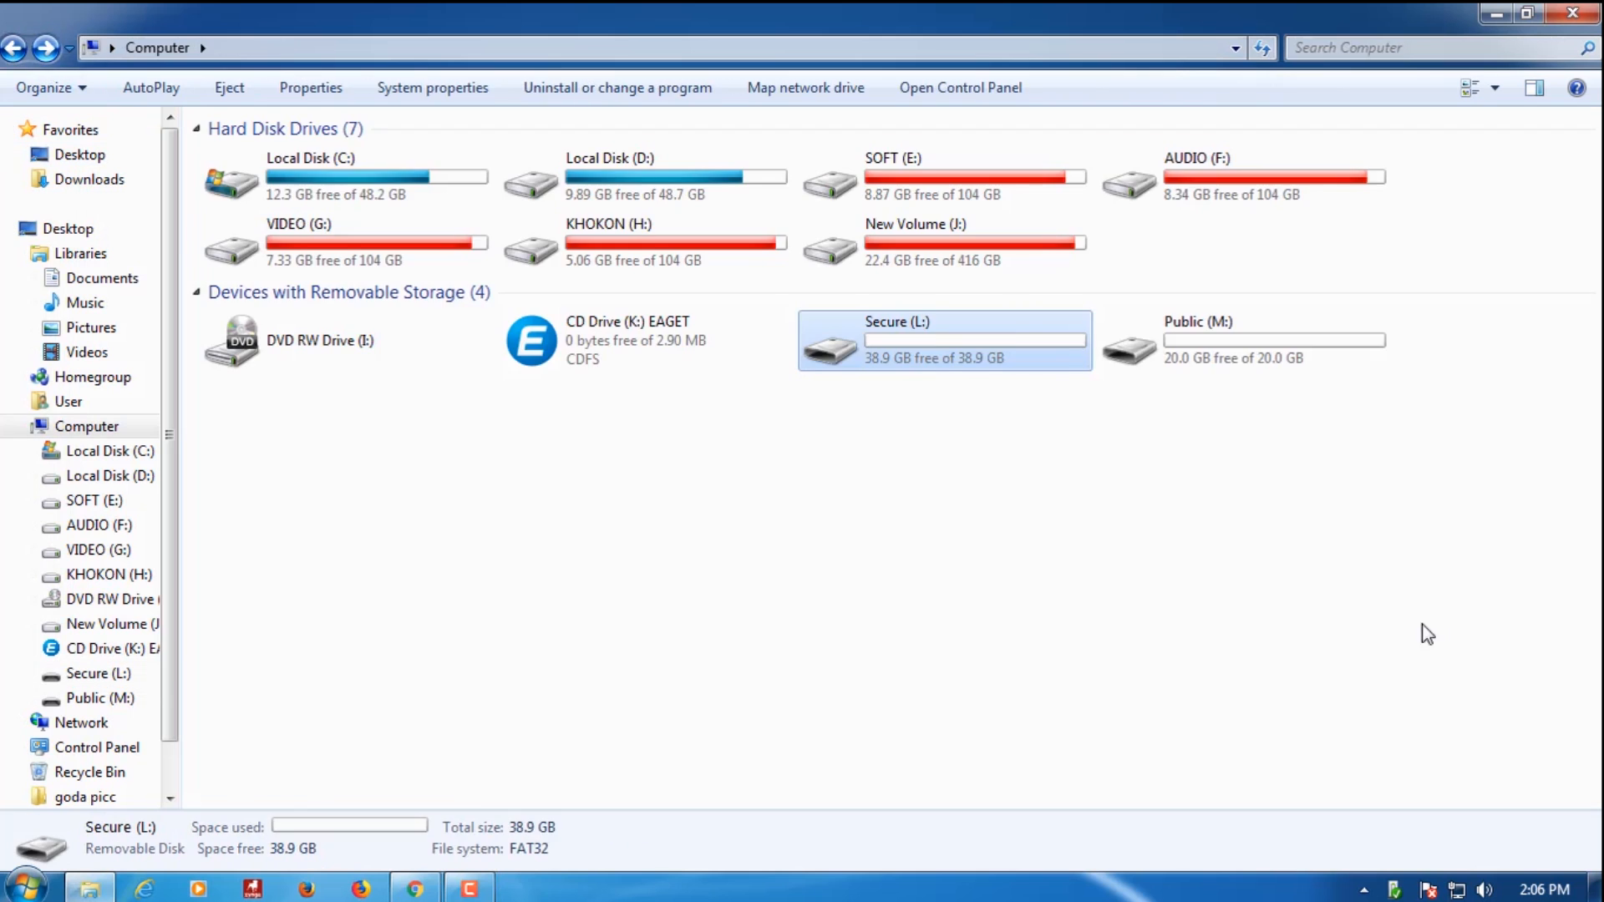
- Reopen Secure (L:), dismiss its AutoPlay prompt, and view the Secure Data file
double_click(941, 341)
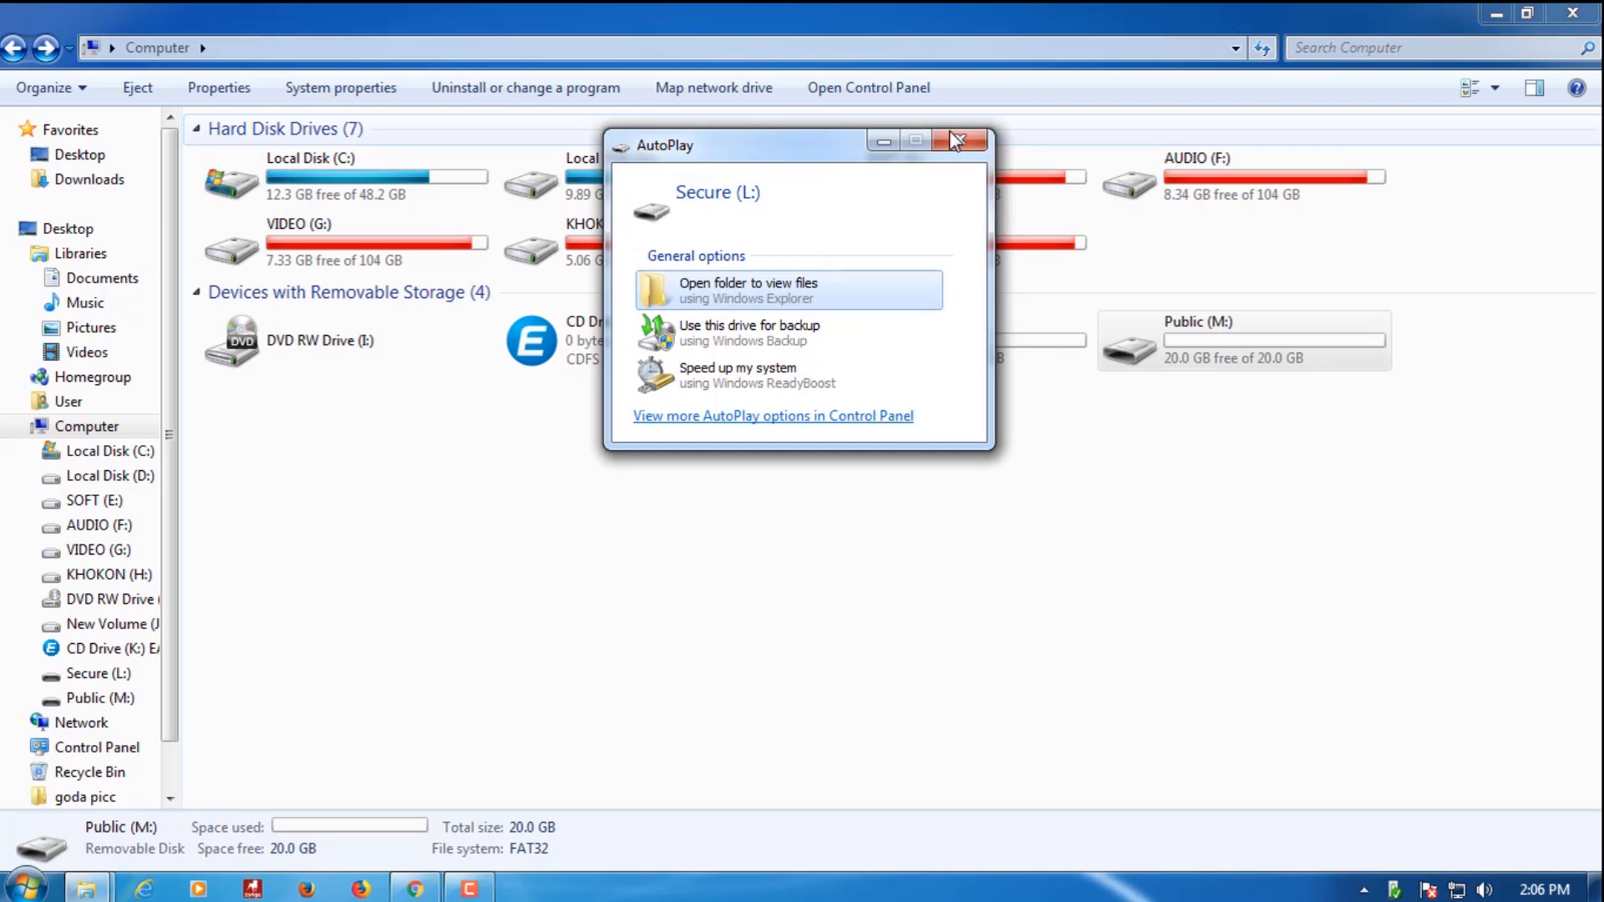
left_click(747, 291)
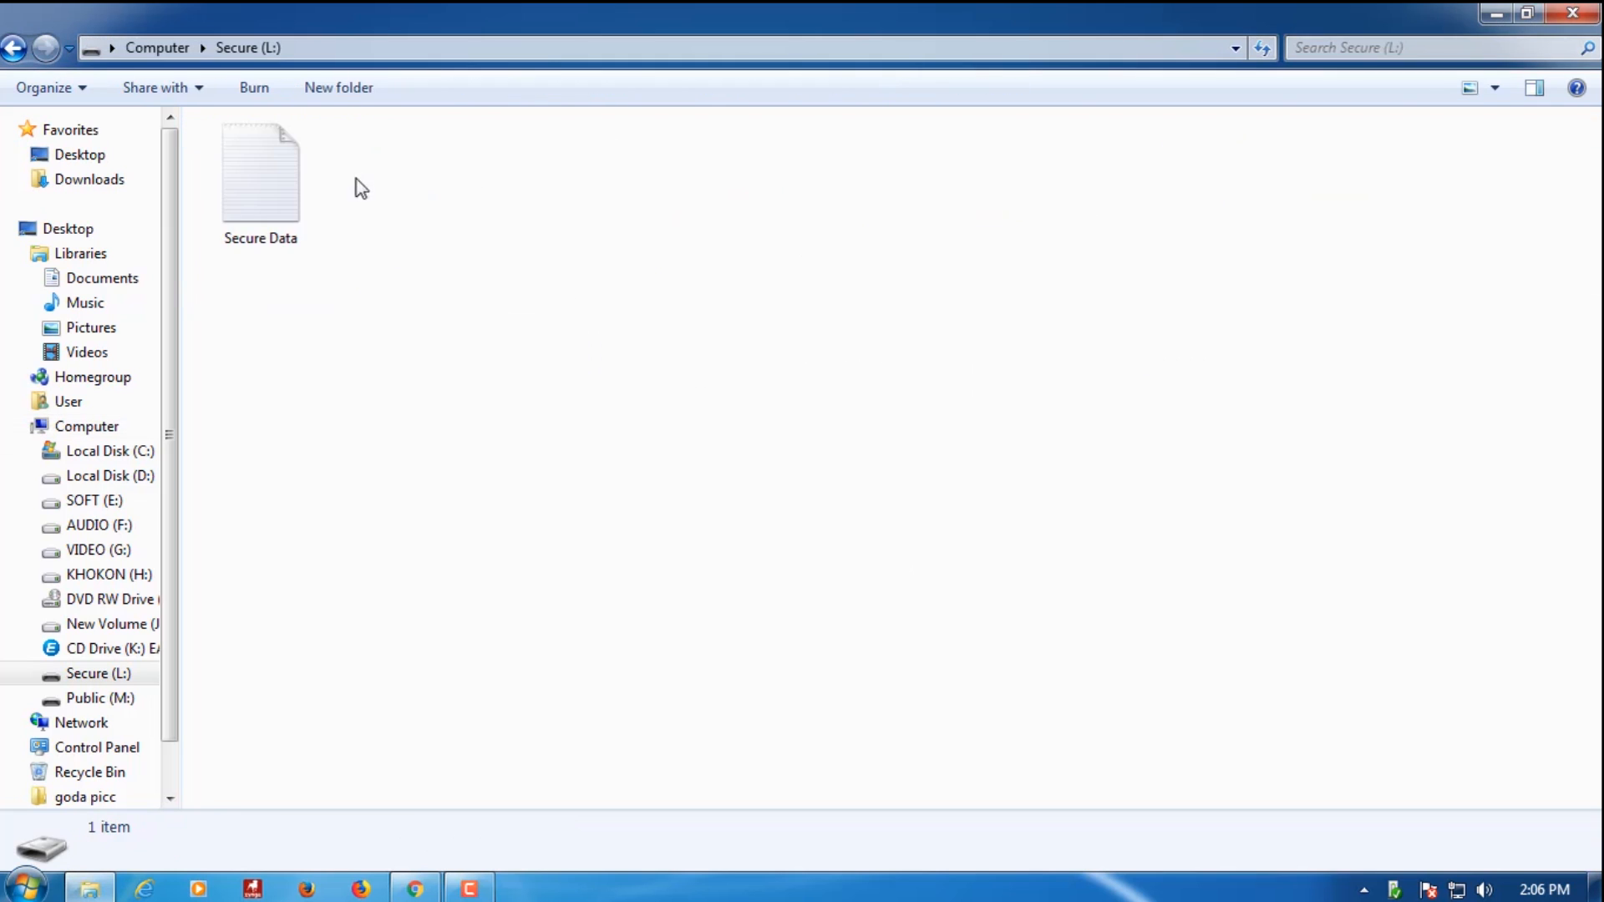